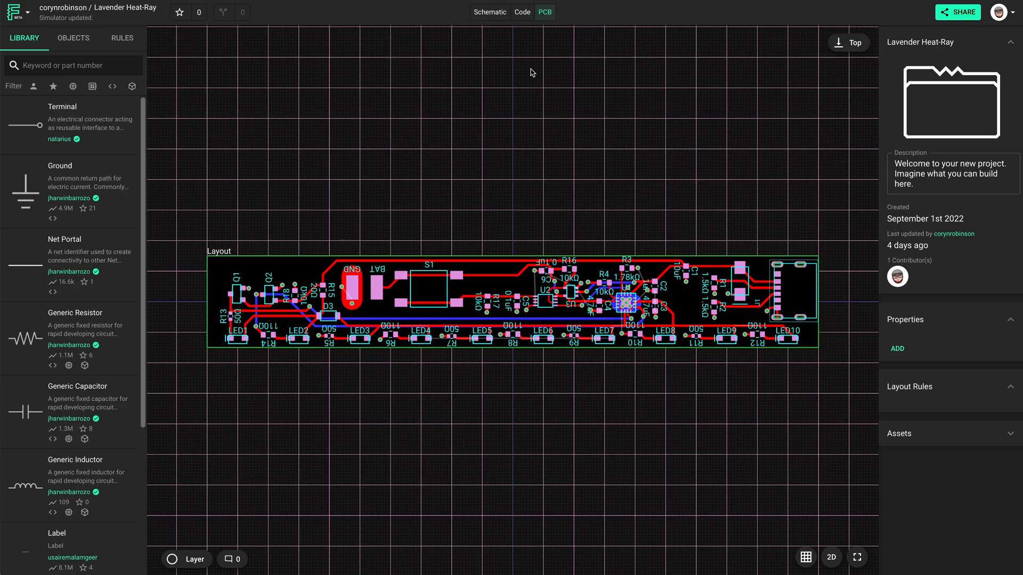
{"action": "mouse_move", "coordinate": [167, 572]}
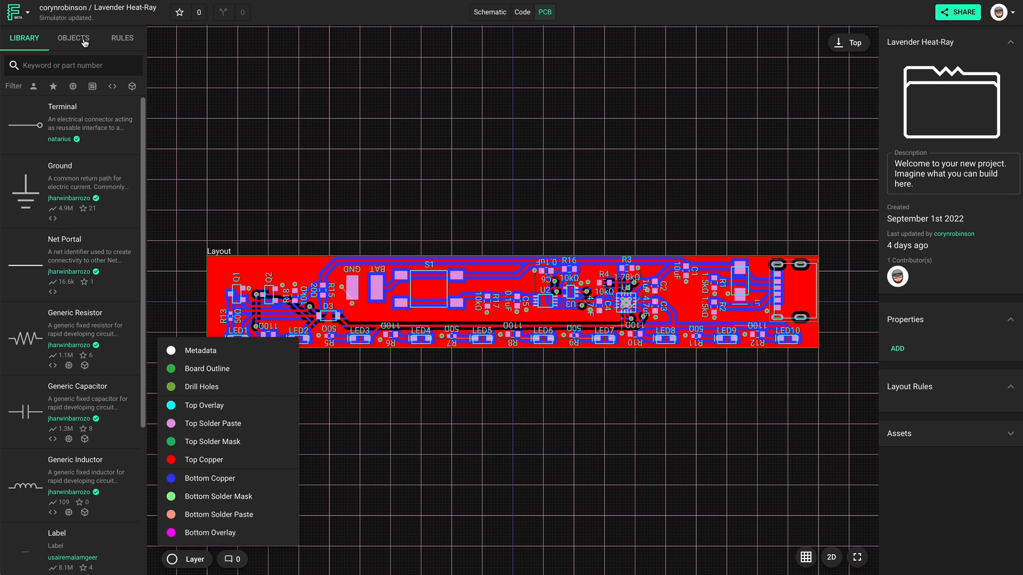
- In the Objects tree, collapse Components and select the GND net to show its layout rules
{"action": "left_click", "coordinate": [73, 38]}
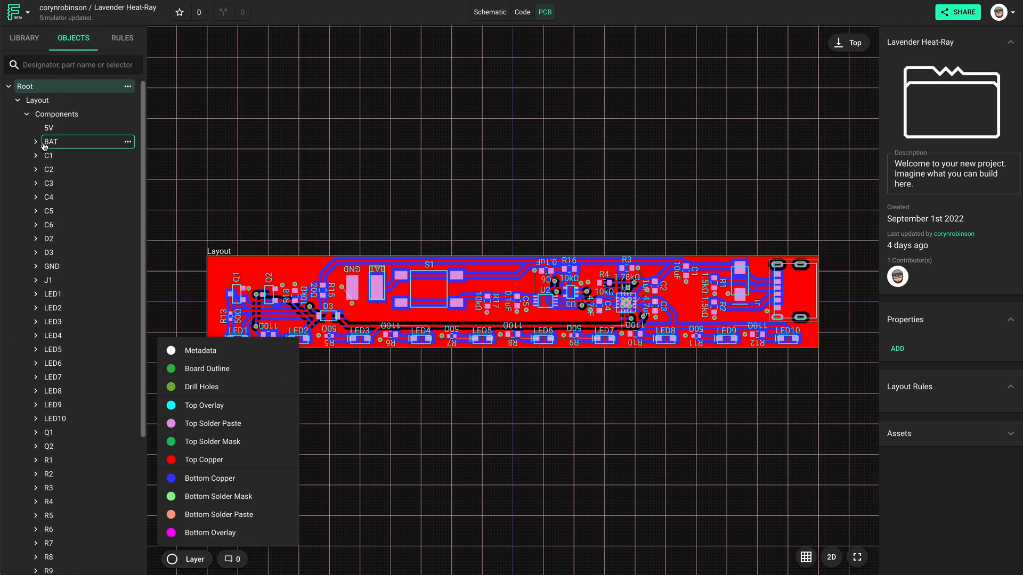
{"action": "left_click", "coordinate": [27, 115]}
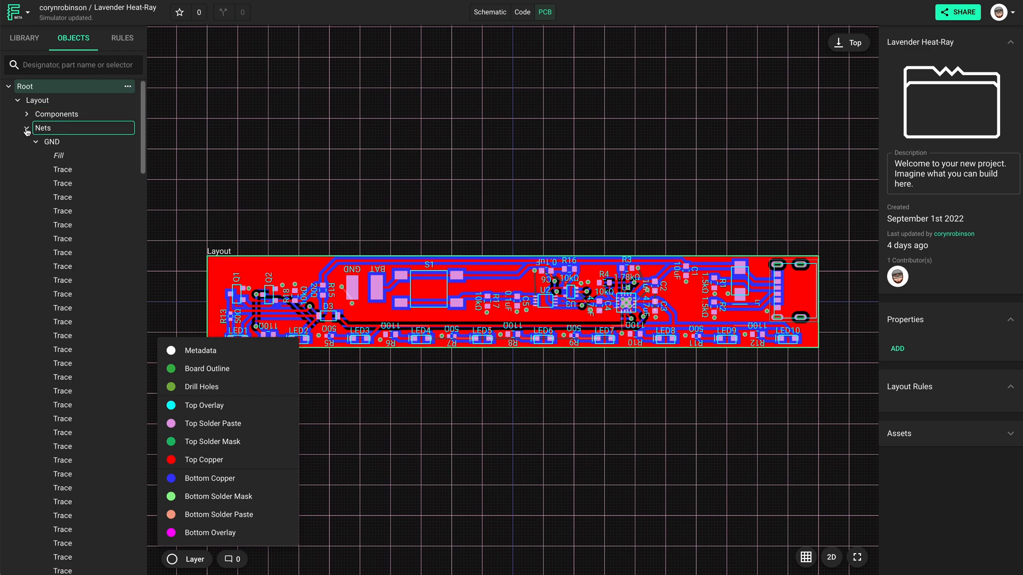
{"action": "left_click", "coordinate": [36, 142]}
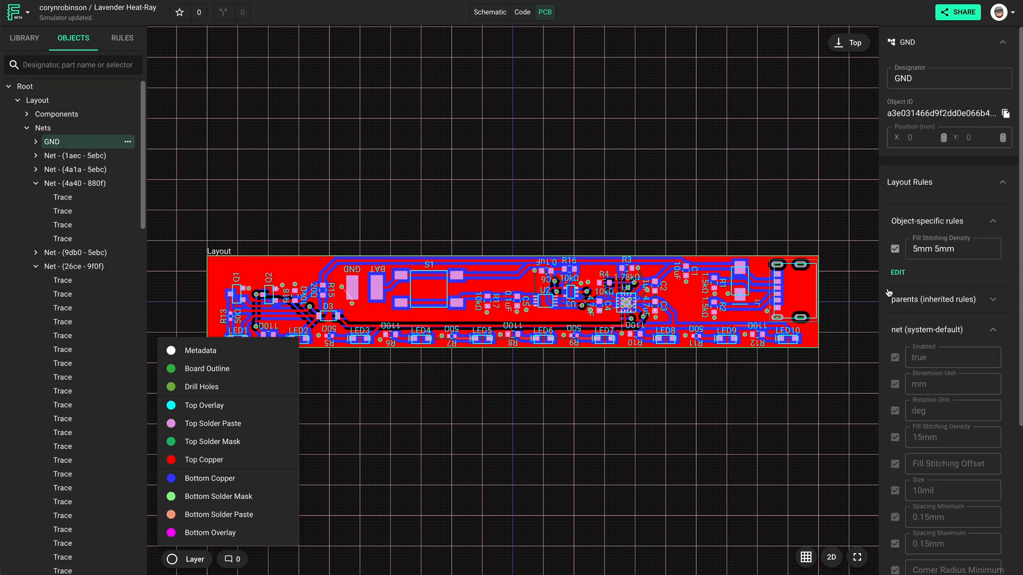
- Add a Connected Layers rule to GND covering the Bottom and Top layers
{"action": "left_click", "coordinate": [897, 264]}
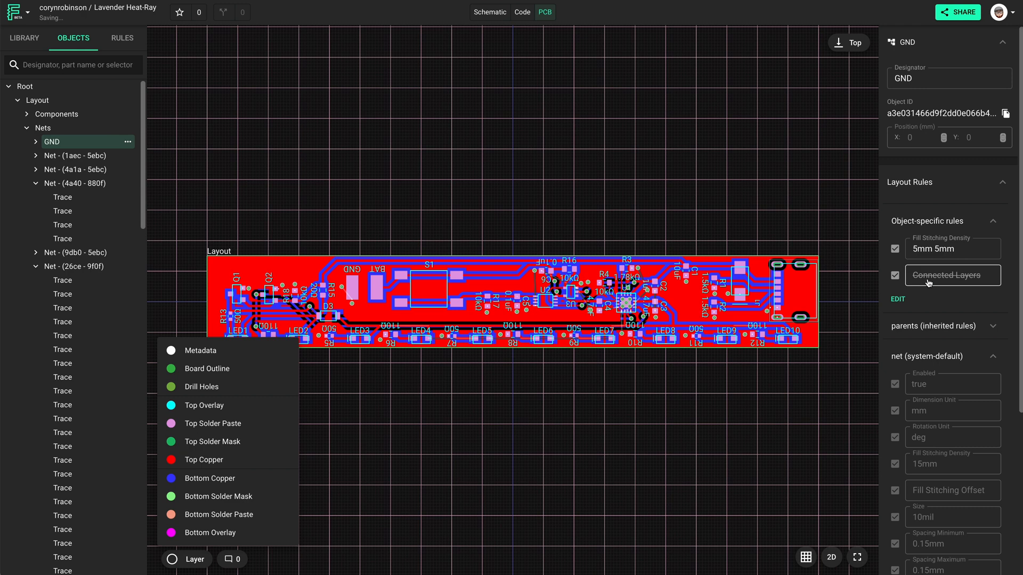
{"action": "left_click", "coordinate": [952, 275]}
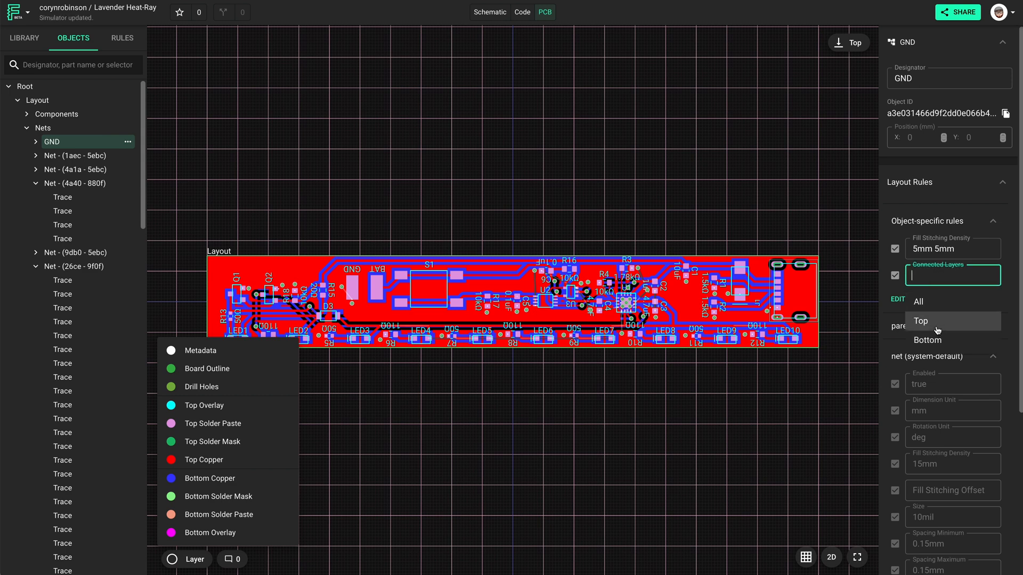
{"action": "left_click", "coordinate": [920, 320]}
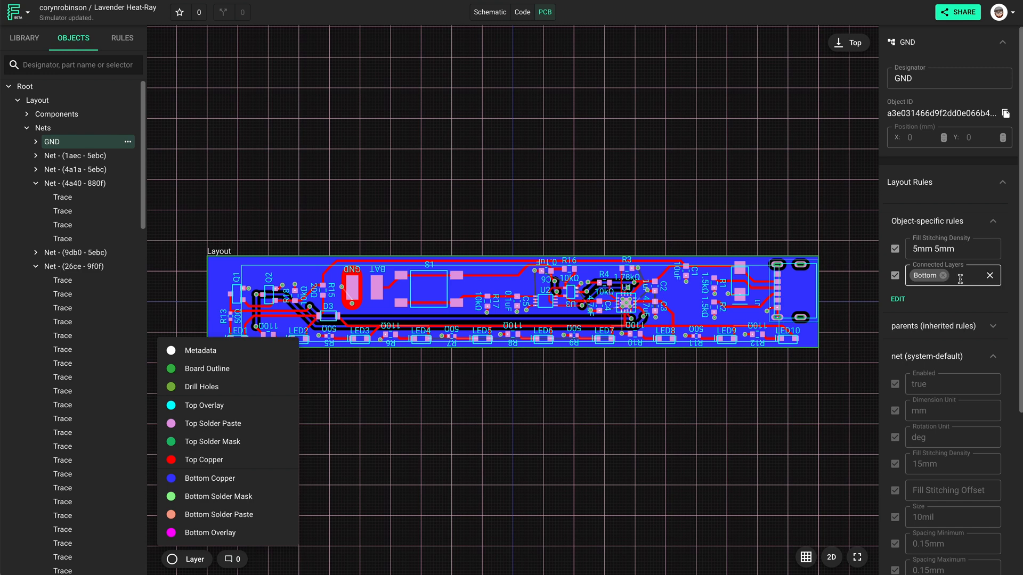
{"action": "left_click", "coordinate": [950, 275]}
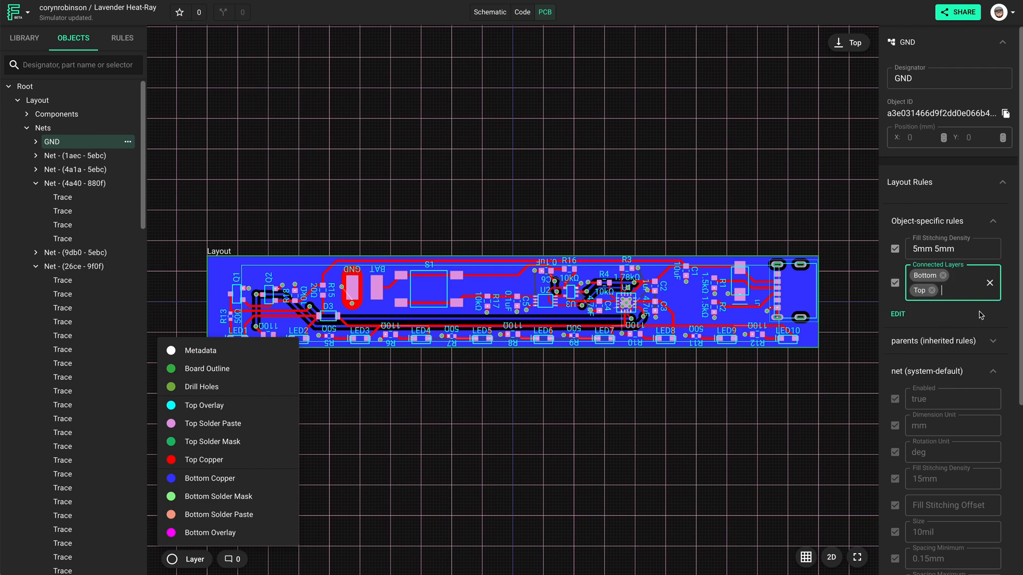